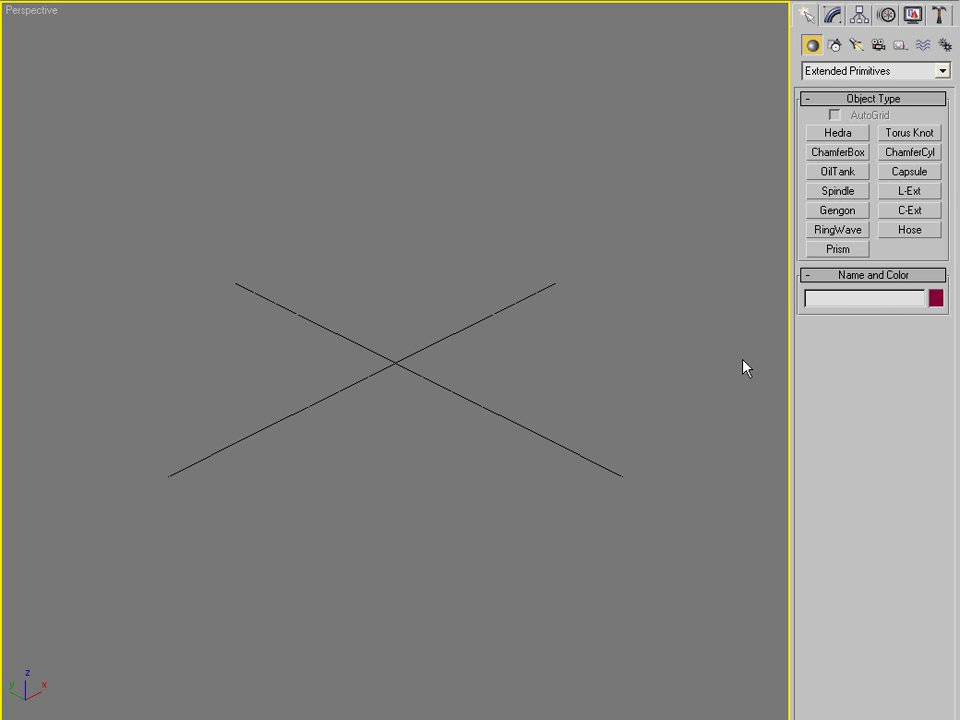
mouse_move(758, 160)
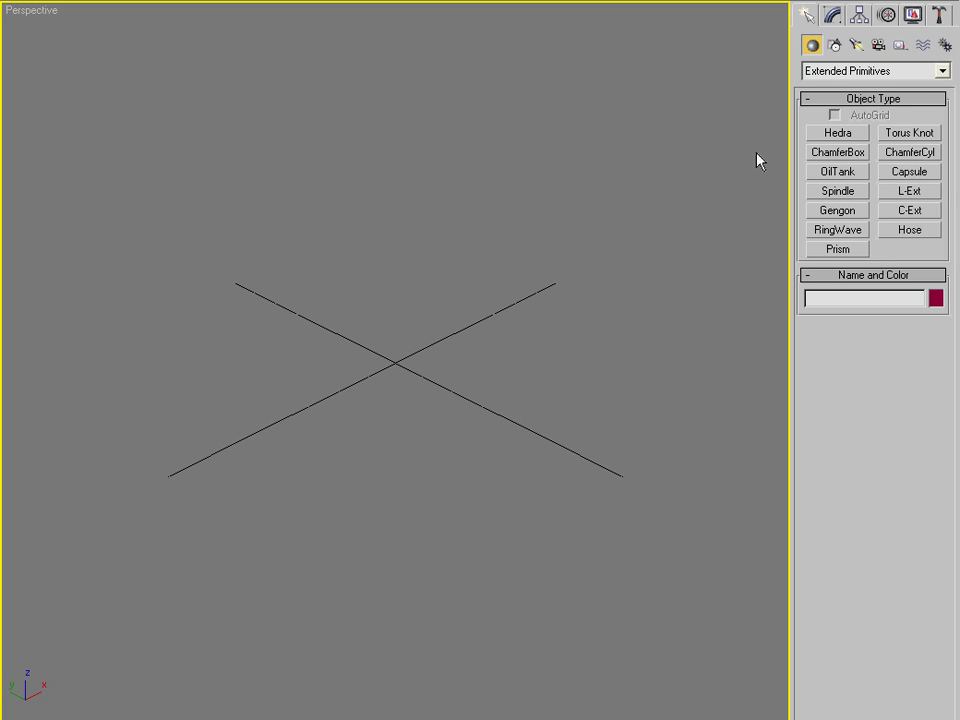
mouse_move(838, 78)
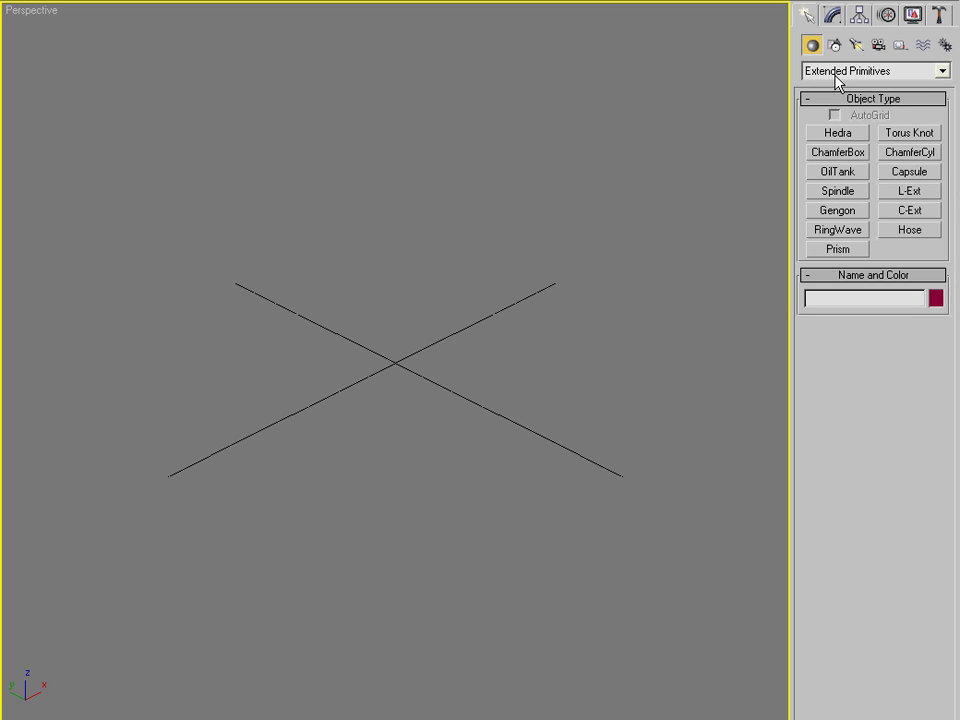
Step: Draw a long, thin teal Box slab in the Perspective viewport
click(870, 70)
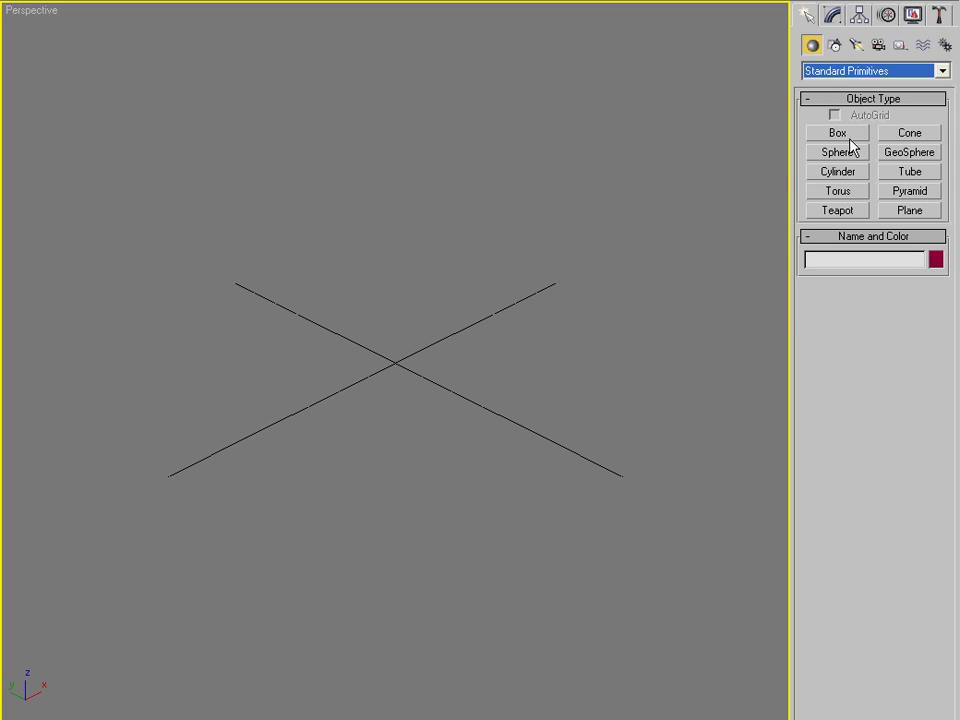
click(837, 132)
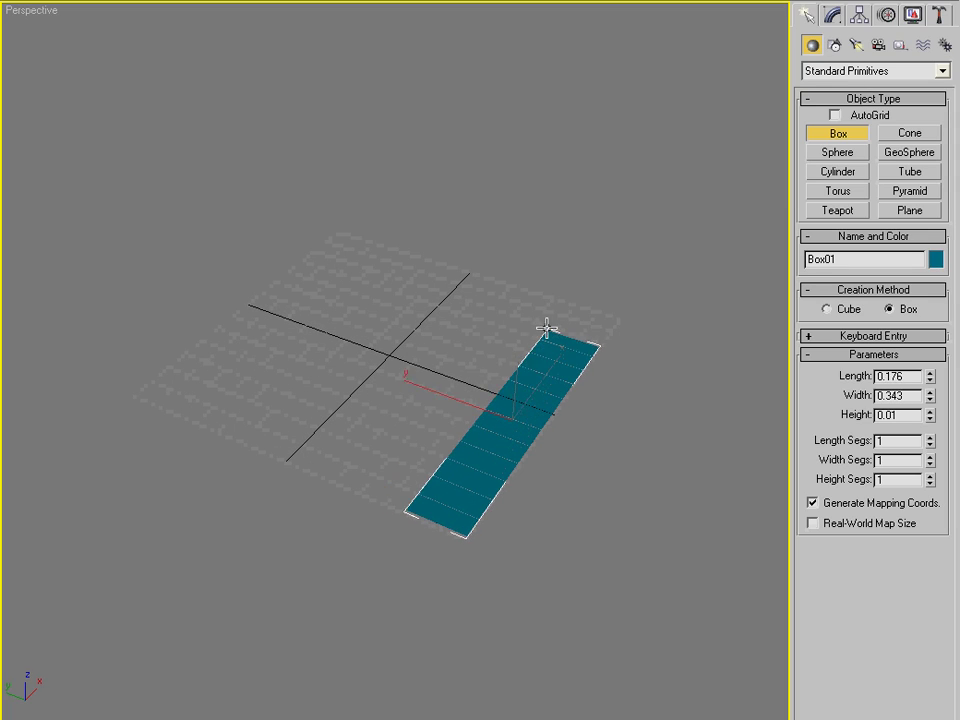
drag(546, 328, 553, 296)
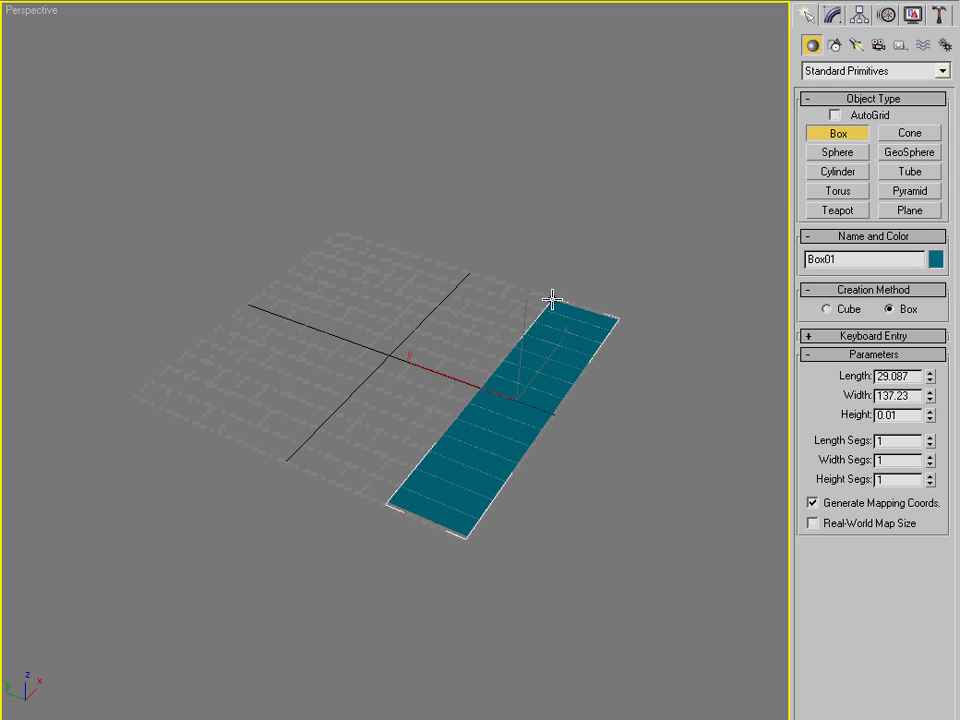
drag(550, 298, 318, 442)
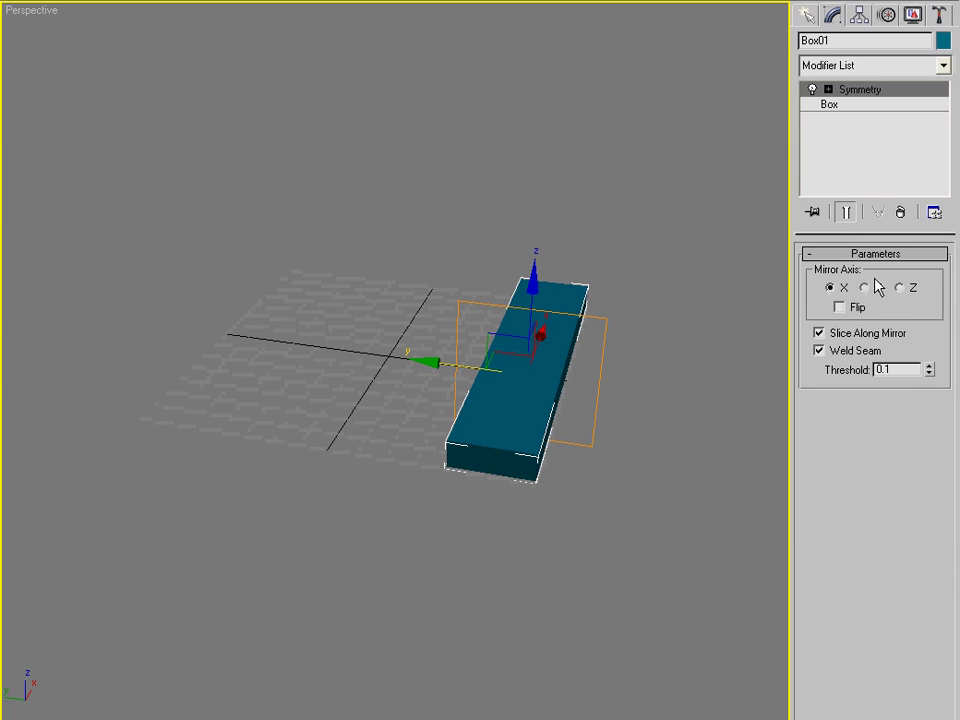
Step: Set the Symmetry mirror axis to Y with Flip on, then select the Box level
click(873, 288)
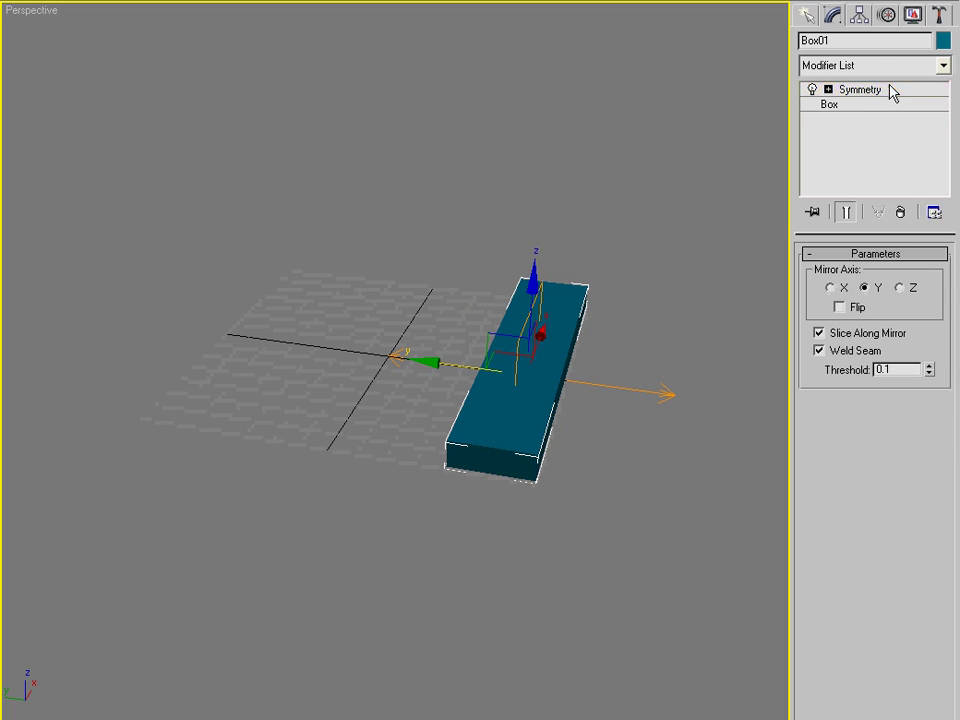
click(860, 89)
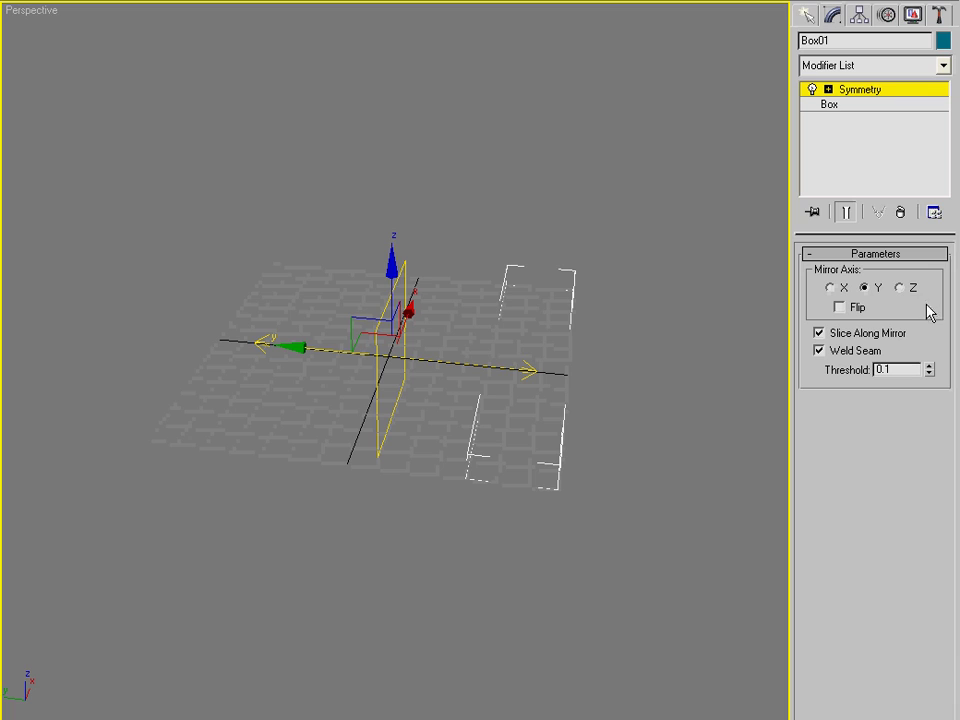
click(840, 307)
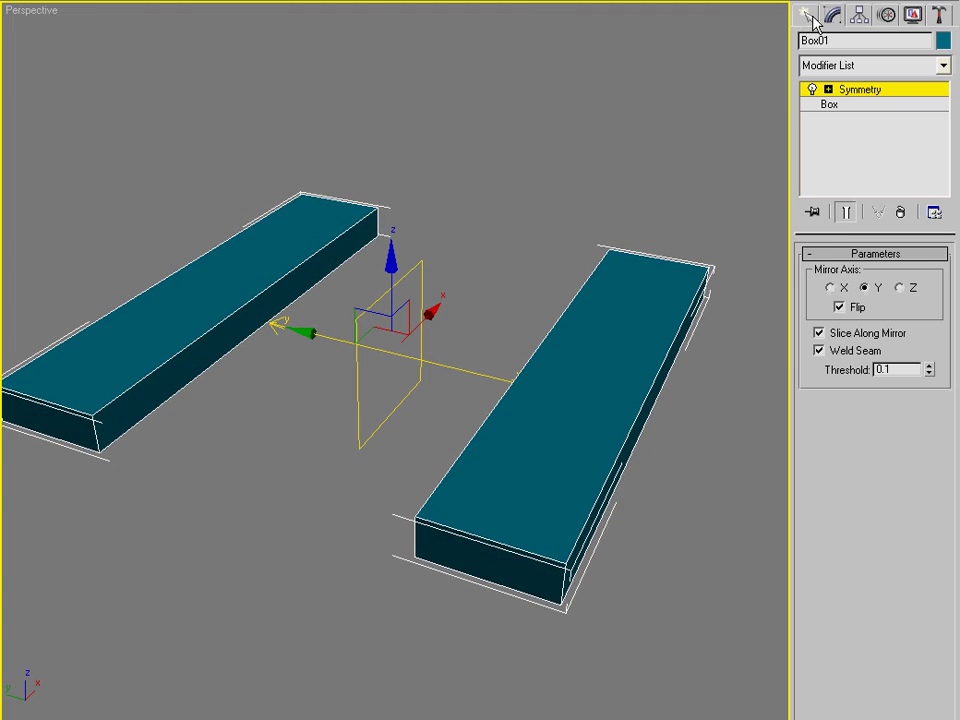
click(810, 14)
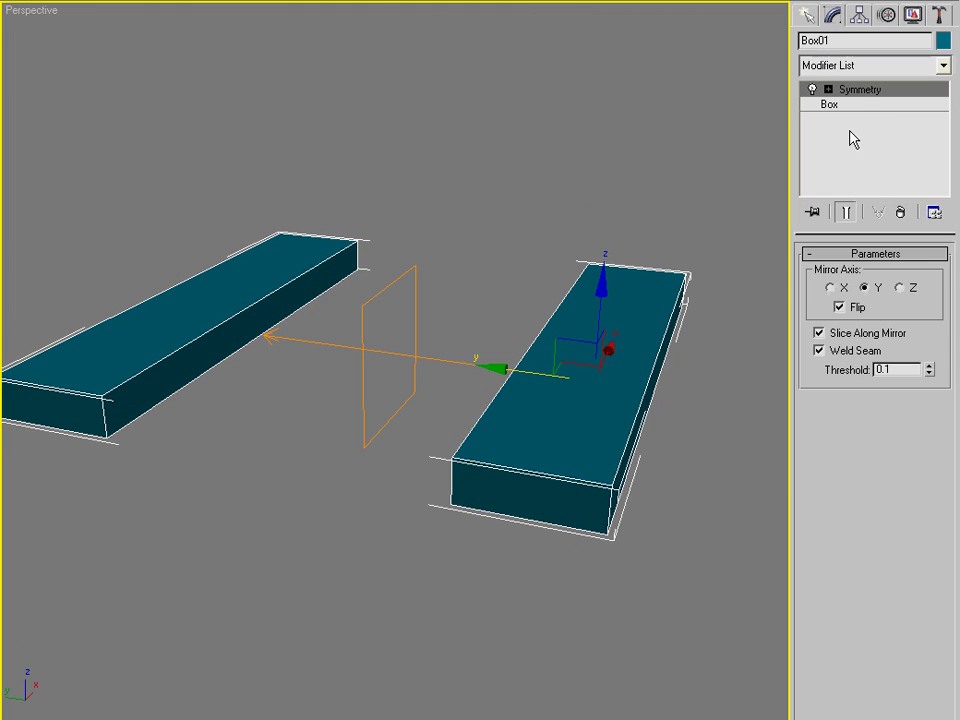
click(830, 104)
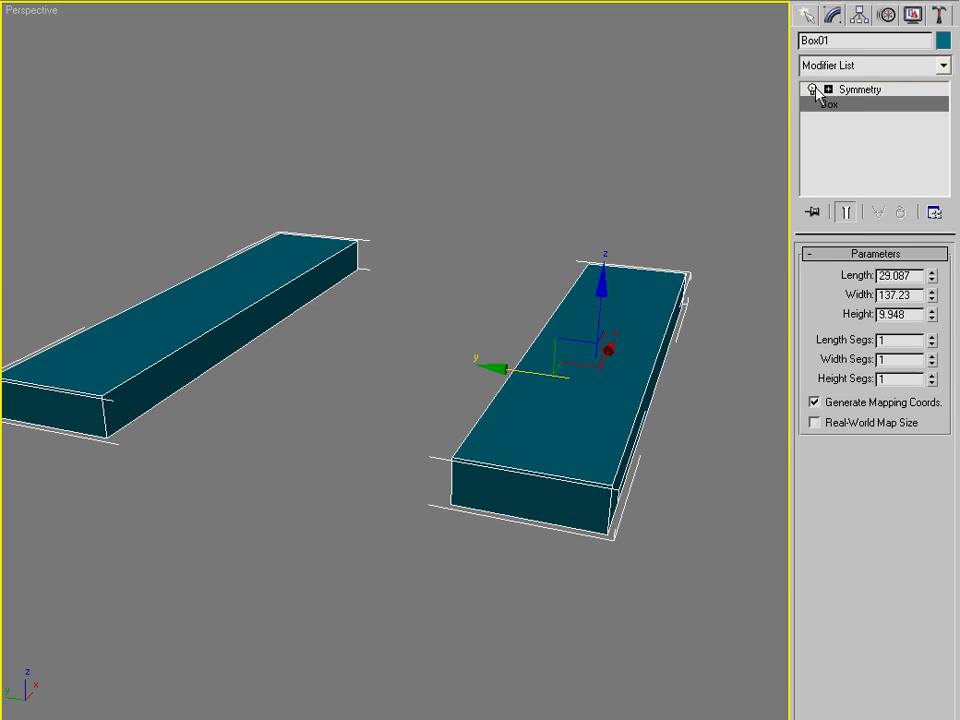
right_click(856, 89)
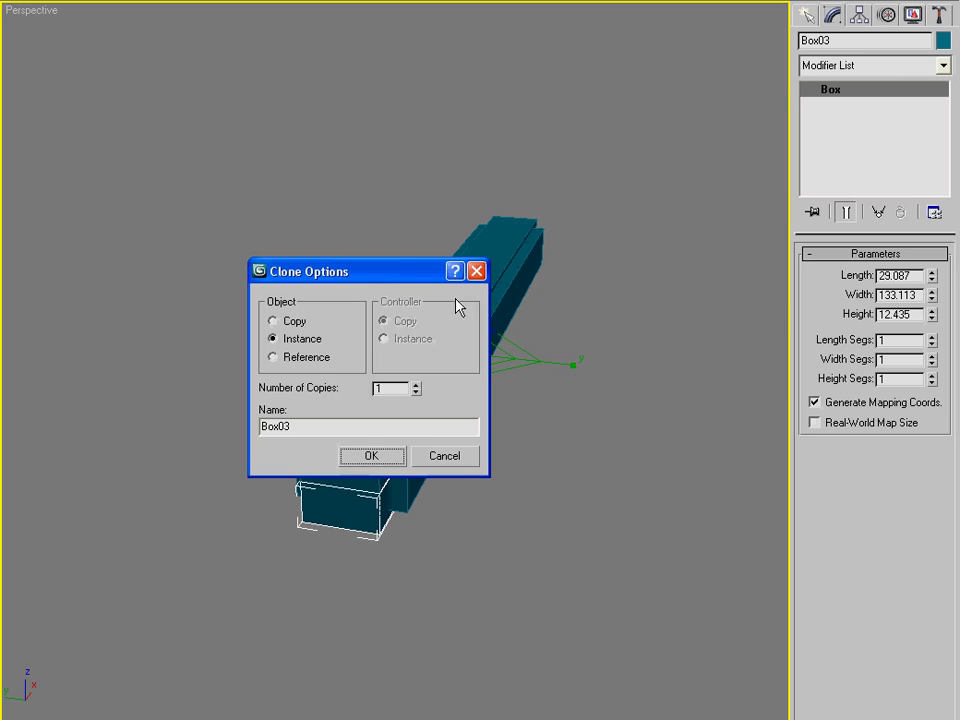
Step: Confirm Box03 as an instance of the teal box and return to the Create panel
click(371, 455)
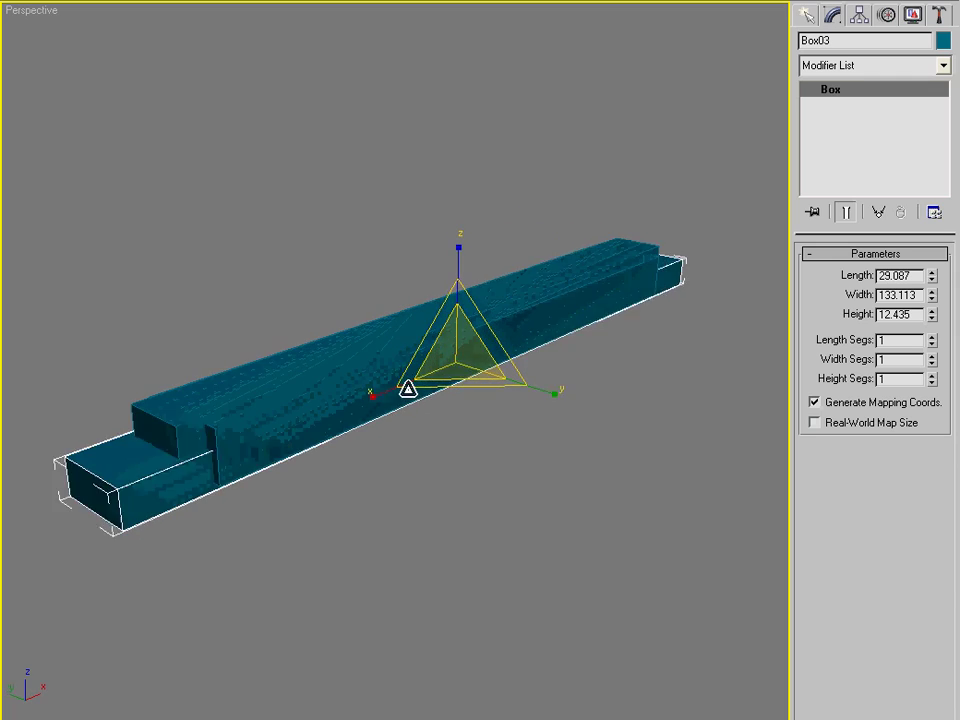
click(812, 14)
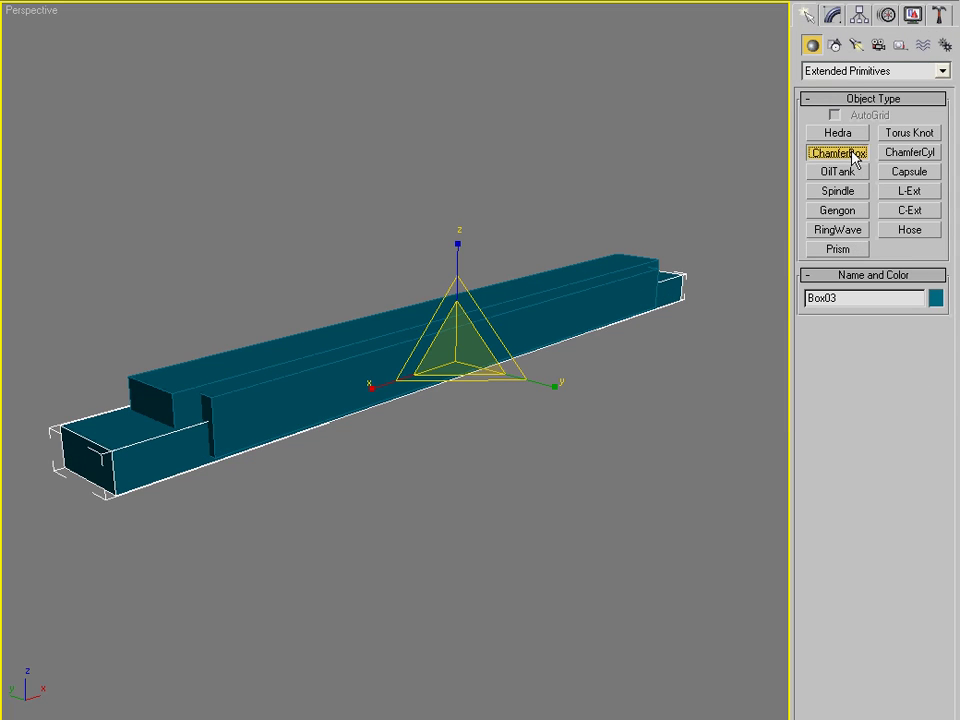
Step: Place a pink ChamferBox support and adjust its length
click(837, 152)
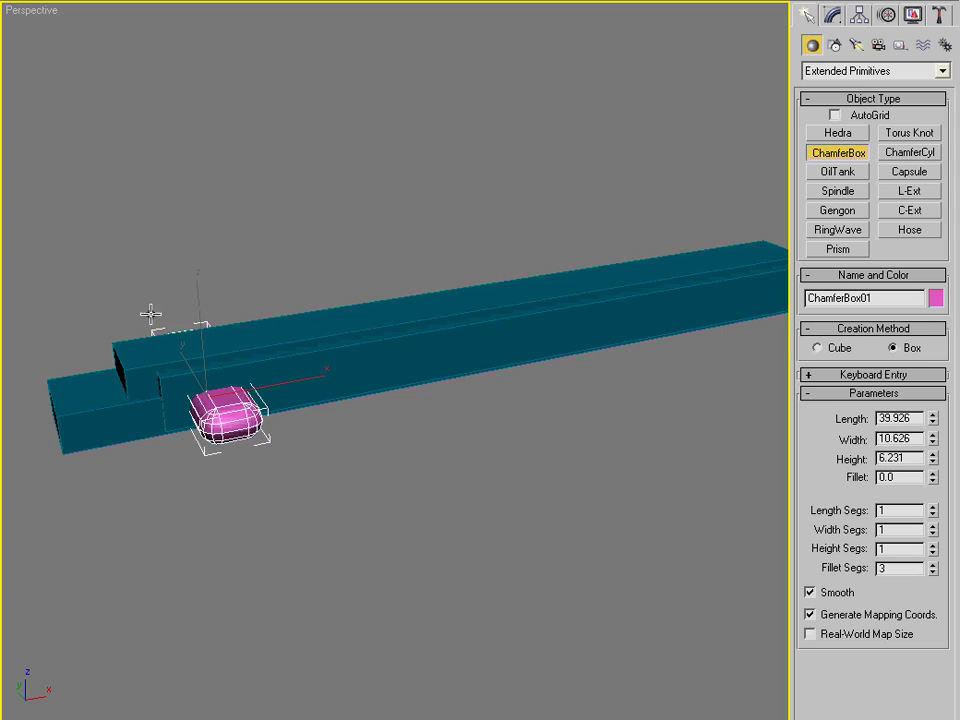
click(934, 481)
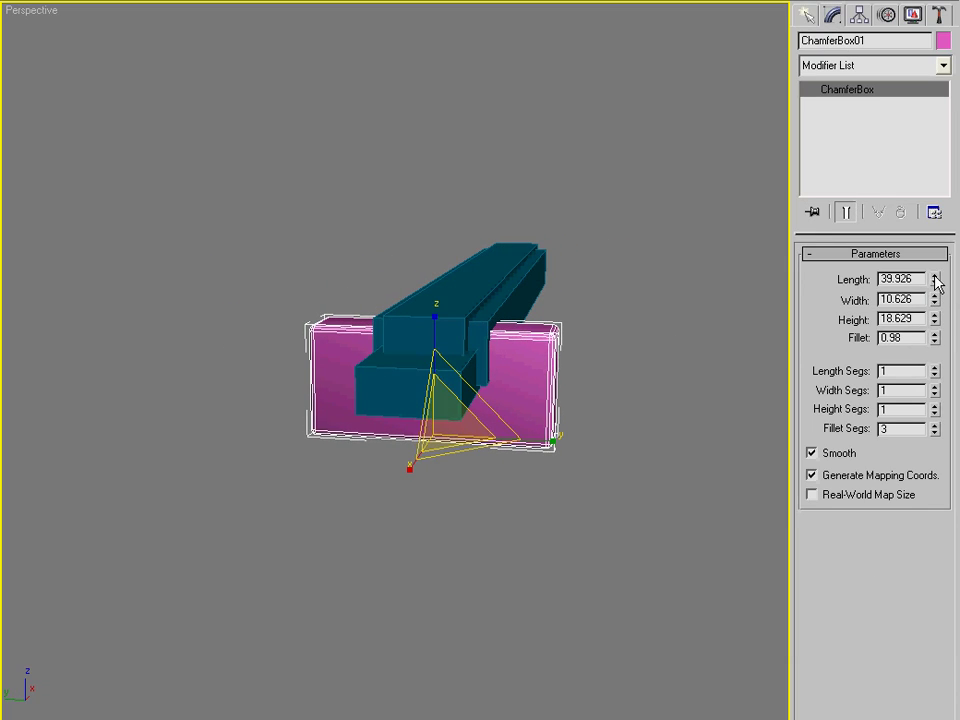
drag(934, 275, 934, 283)
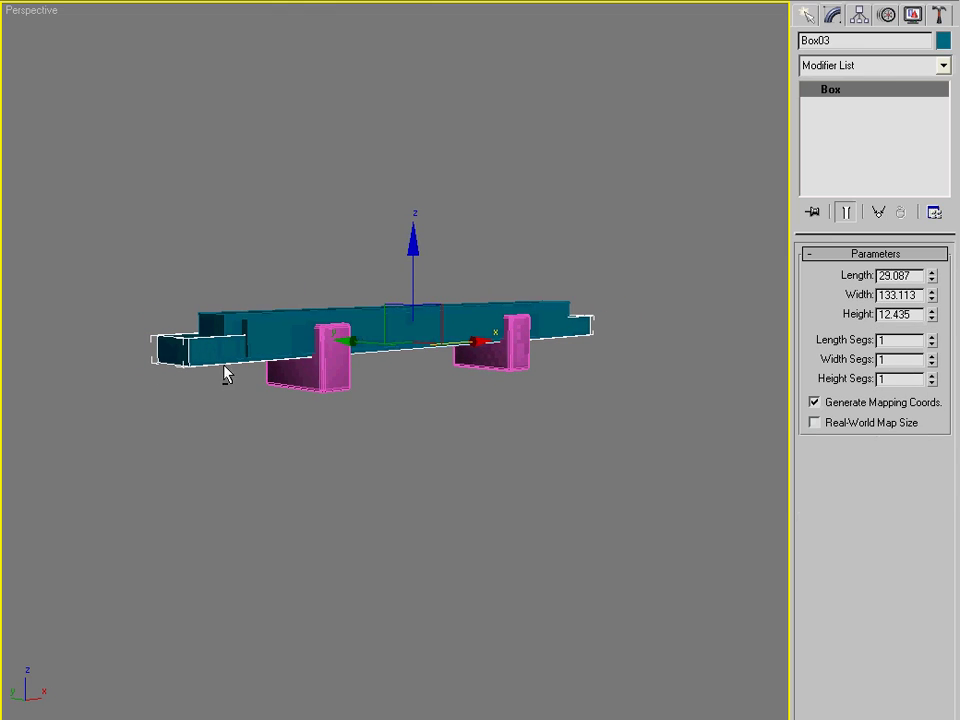
Step: Give the teal box a negative height so it extends downward
drag(934, 314, 934, 320)
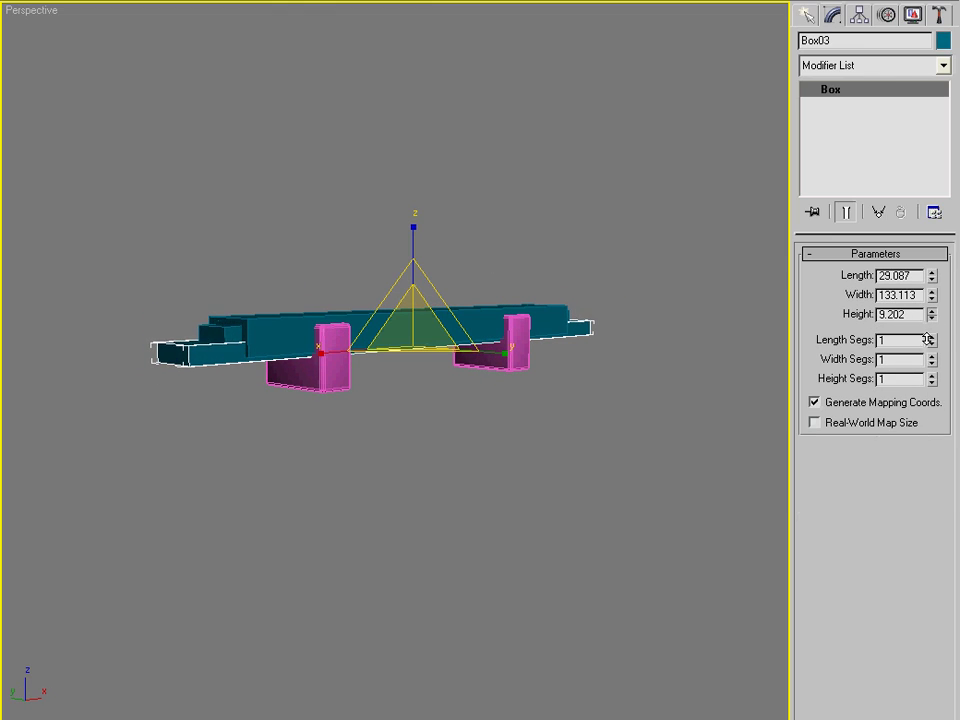
click(931, 310)
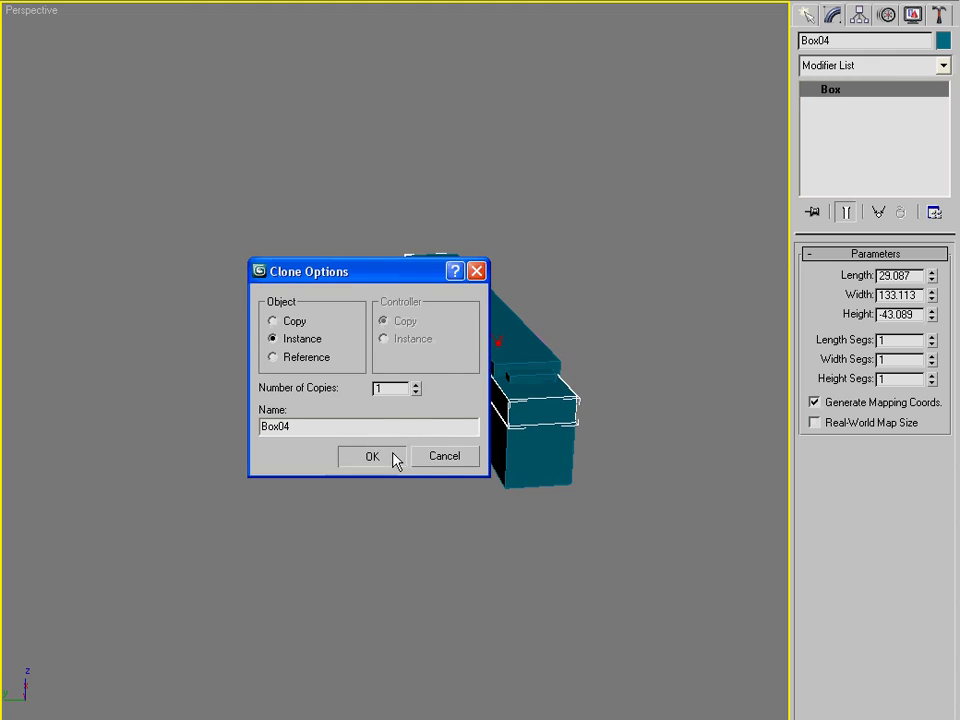
Step: Confirm Box04 as an instanced copy of the teal box
click(371, 456)
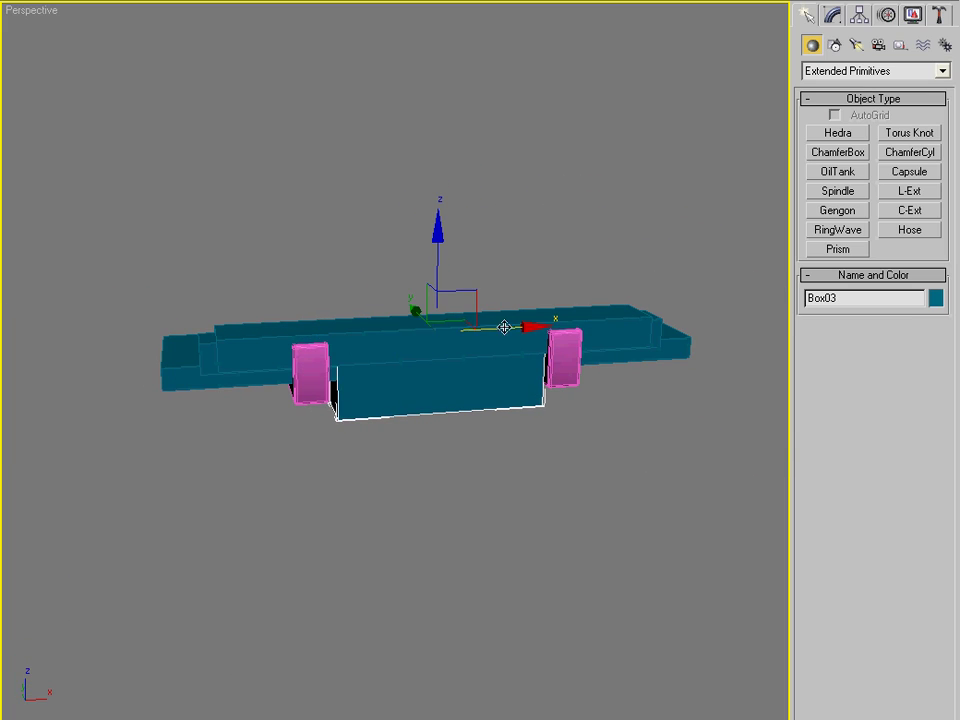
Step: Clone the pink support as an instance and align its X position to the block's edge
drag(500, 330, 575, 355)
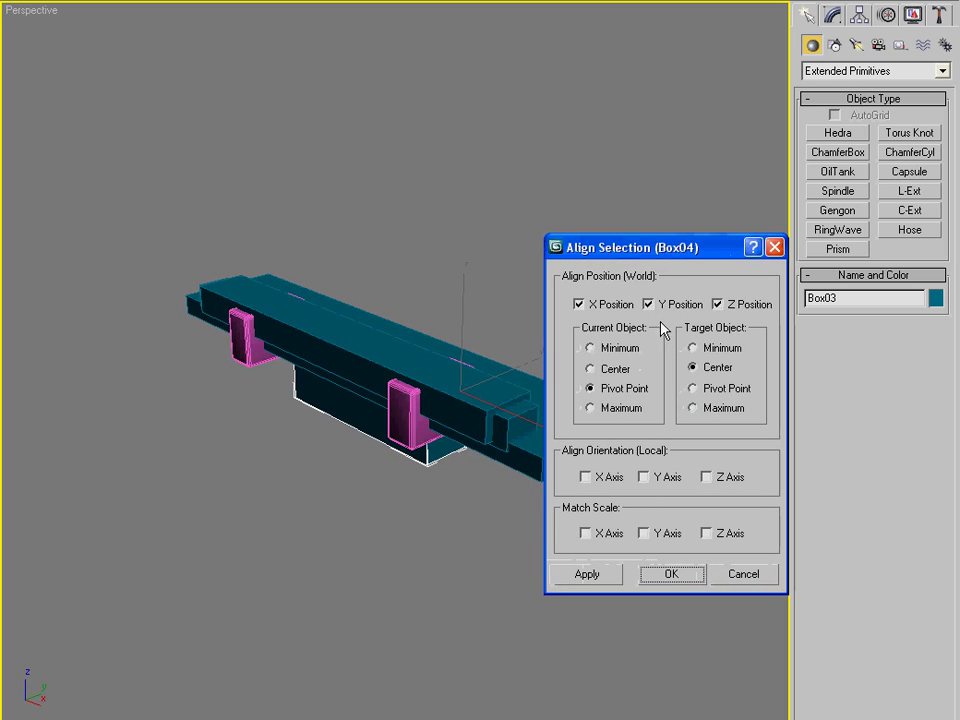
click(650, 303)
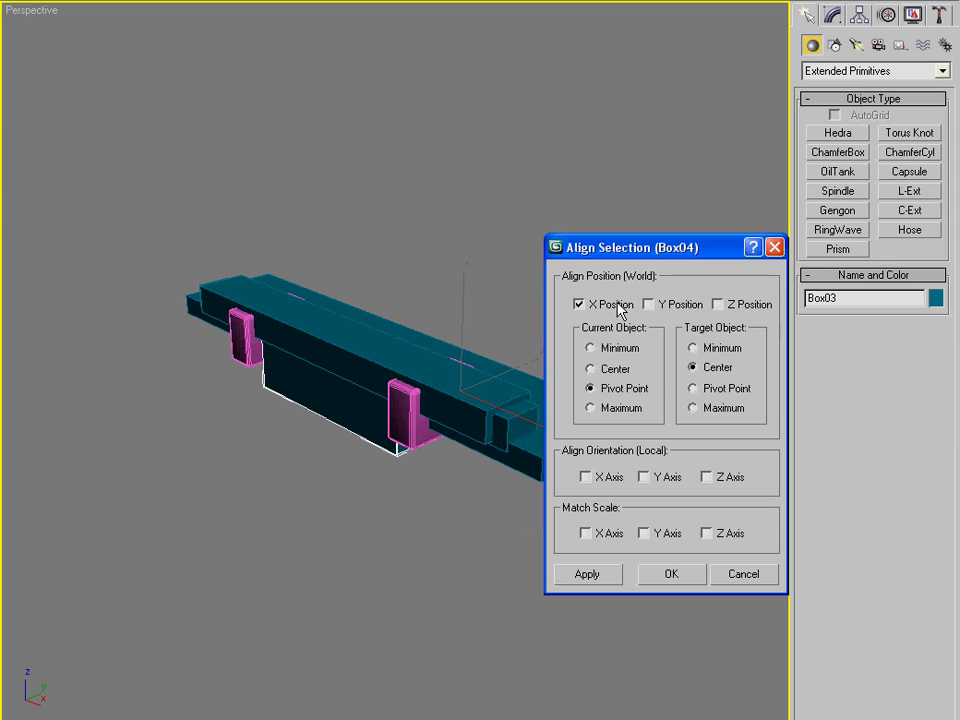
click(590, 408)
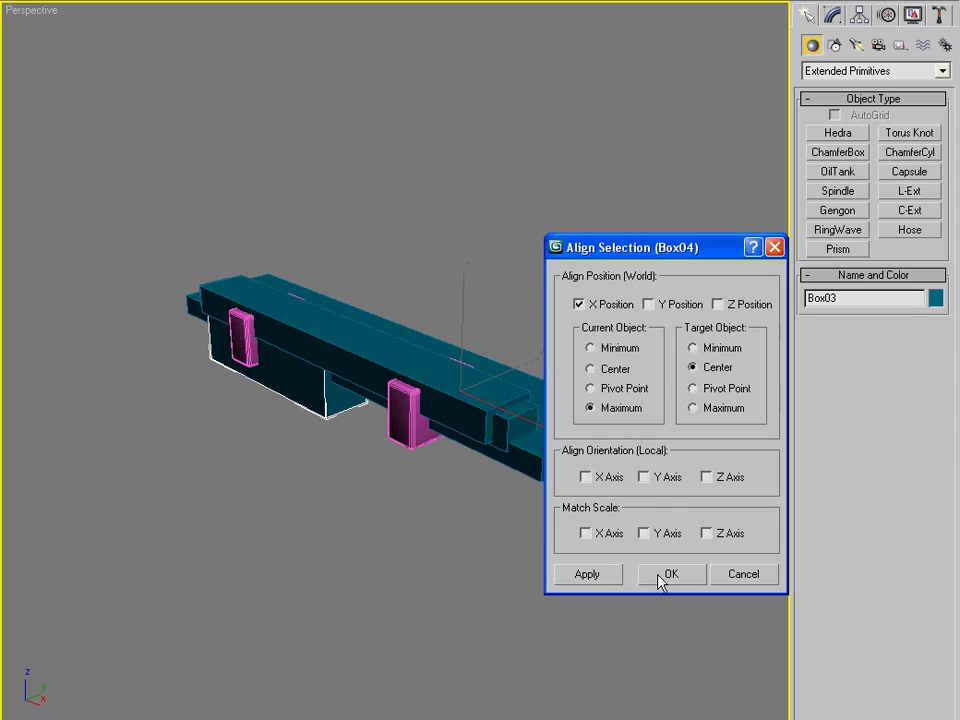
click(671, 574)
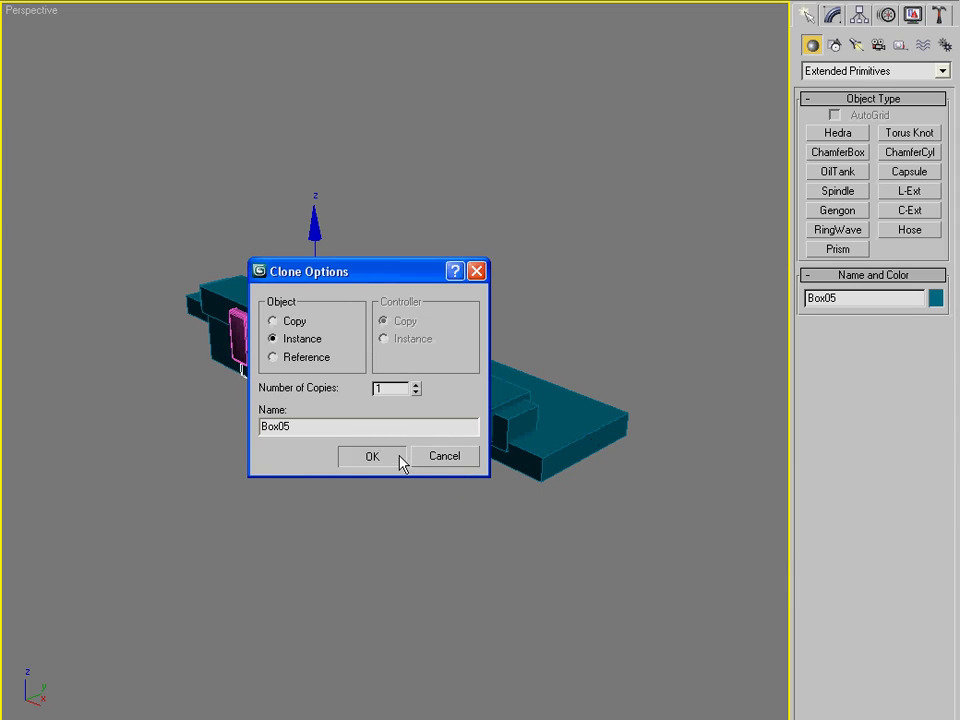
click(372, 456)
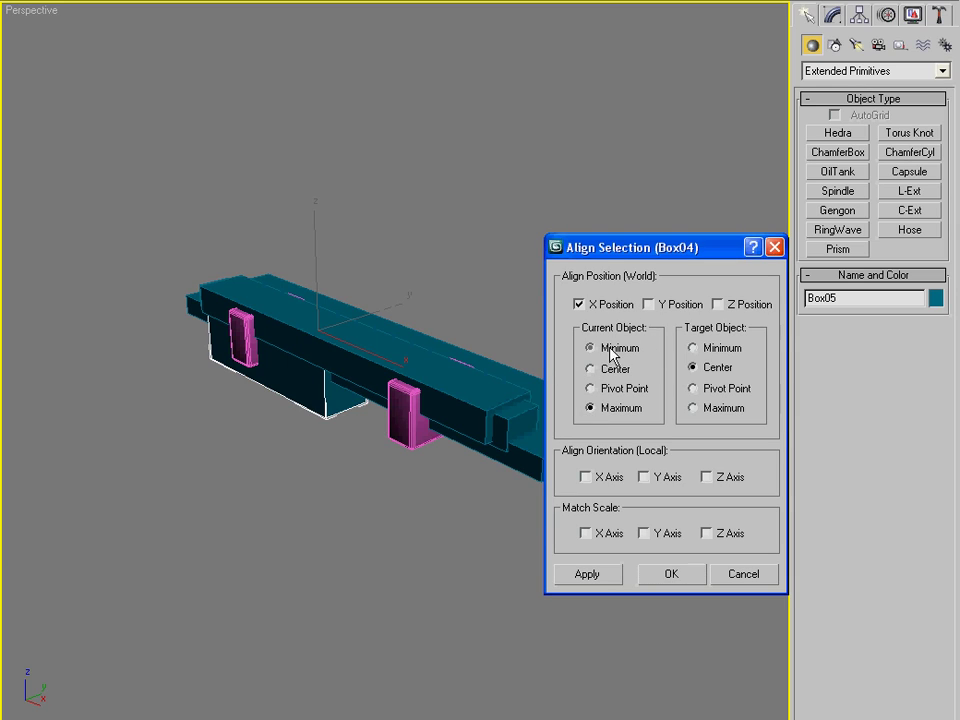
click(671, 574)
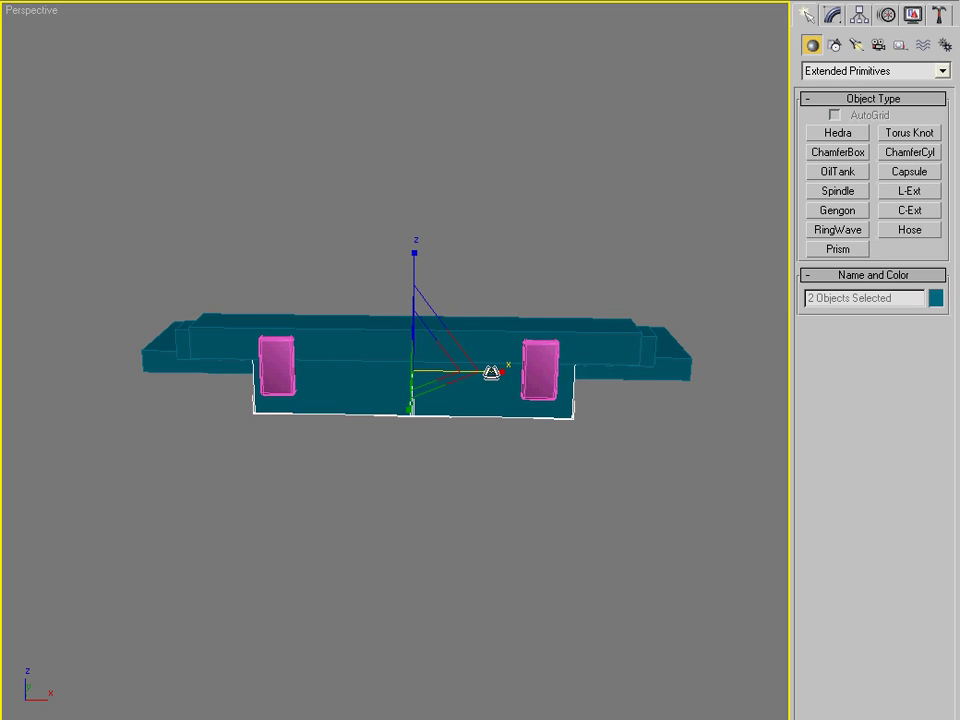
click(300, 15)
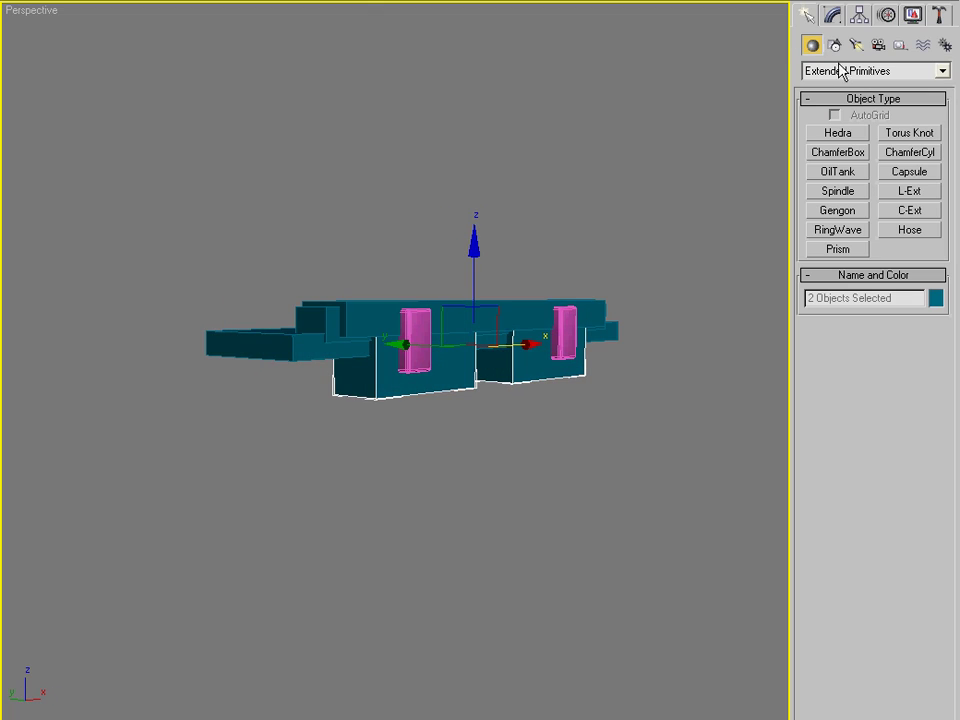
click(870, 71)
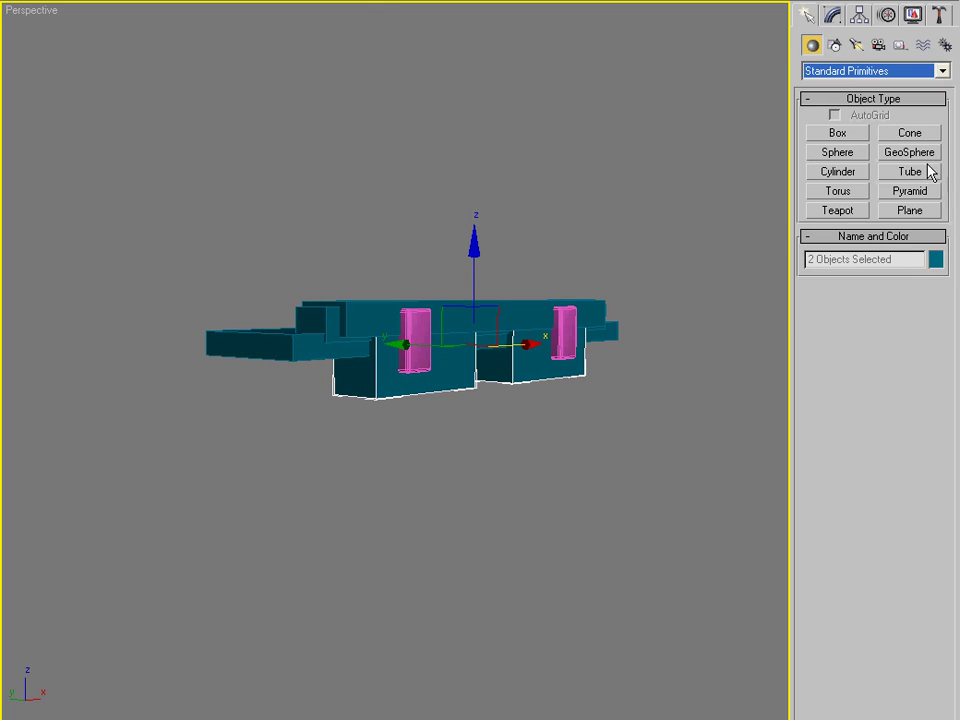
Step: Create a purple tube beneath the platform and place an instanced copy beside it
click(908, 171)
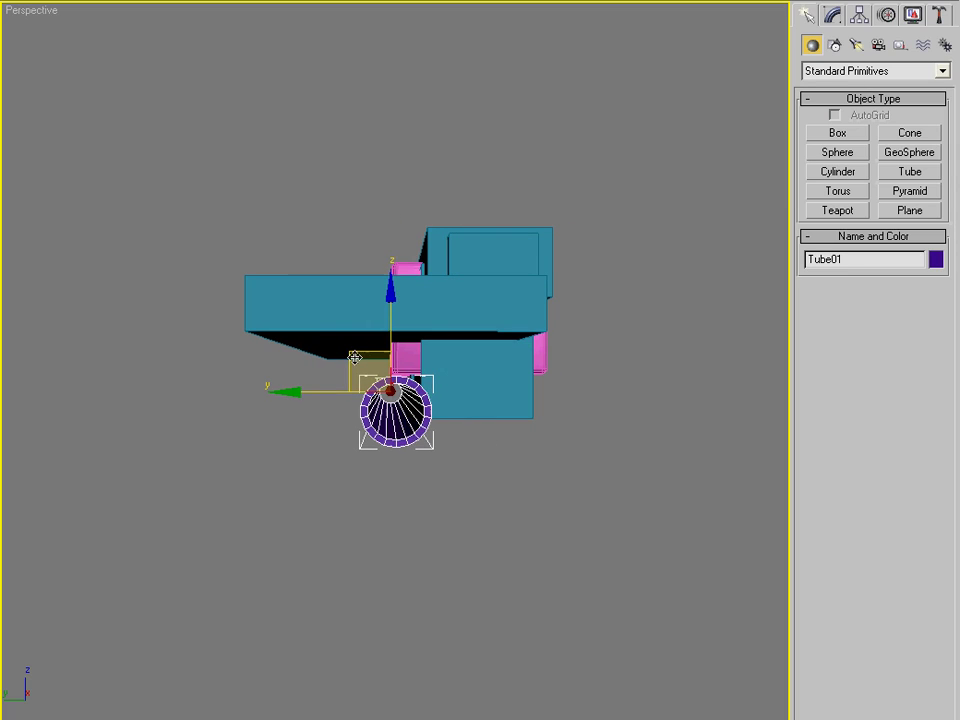
drag(390, 405, 343, 378)
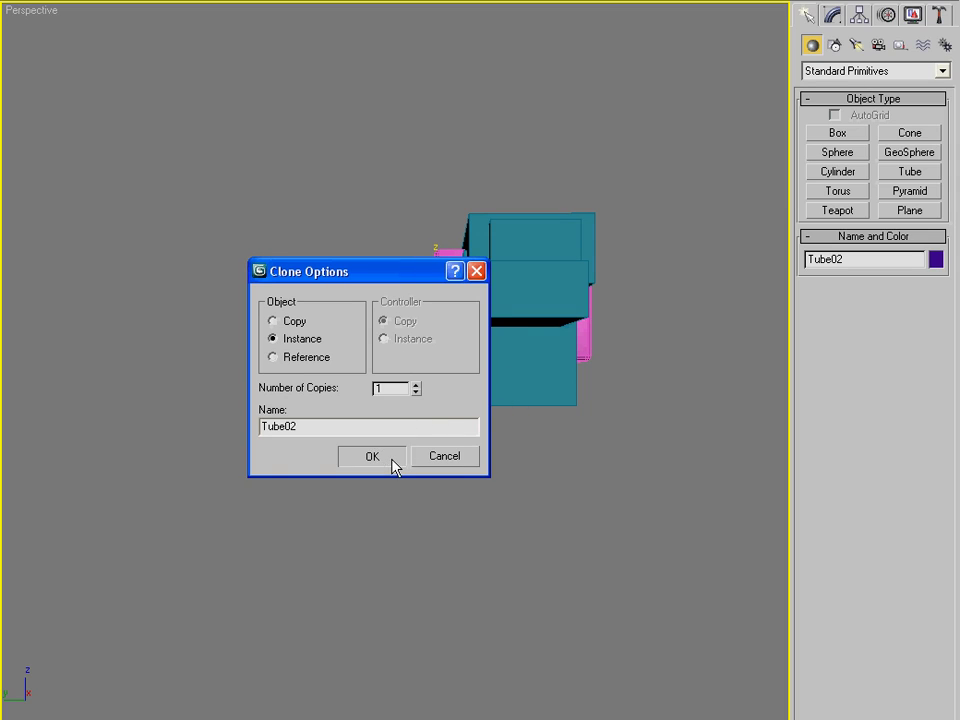
click(371, 456)
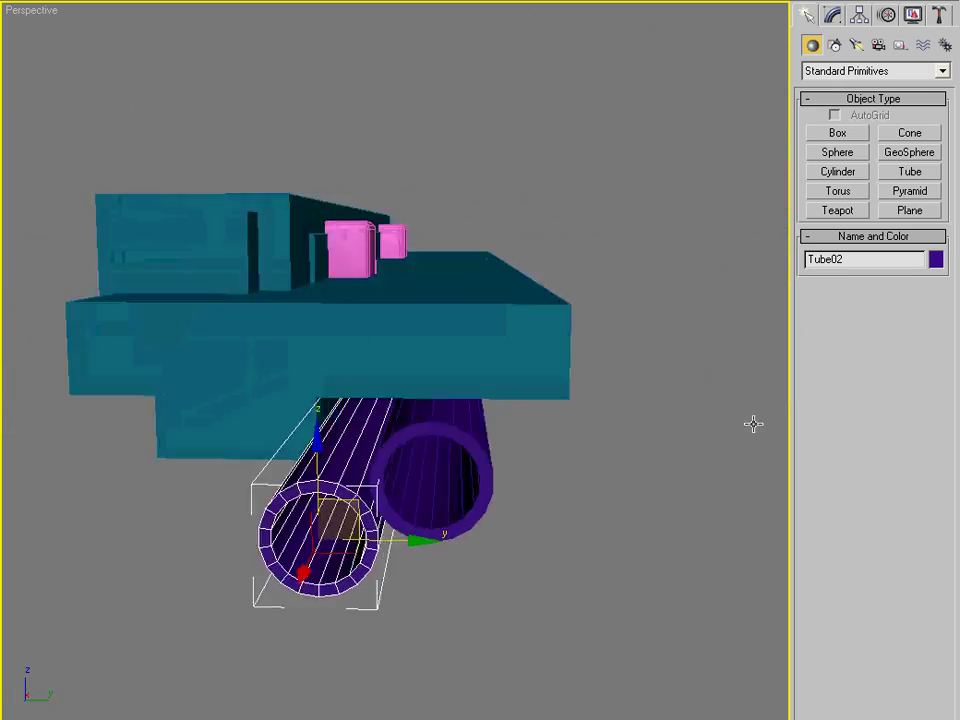
drag(750, 423, 308, 415)
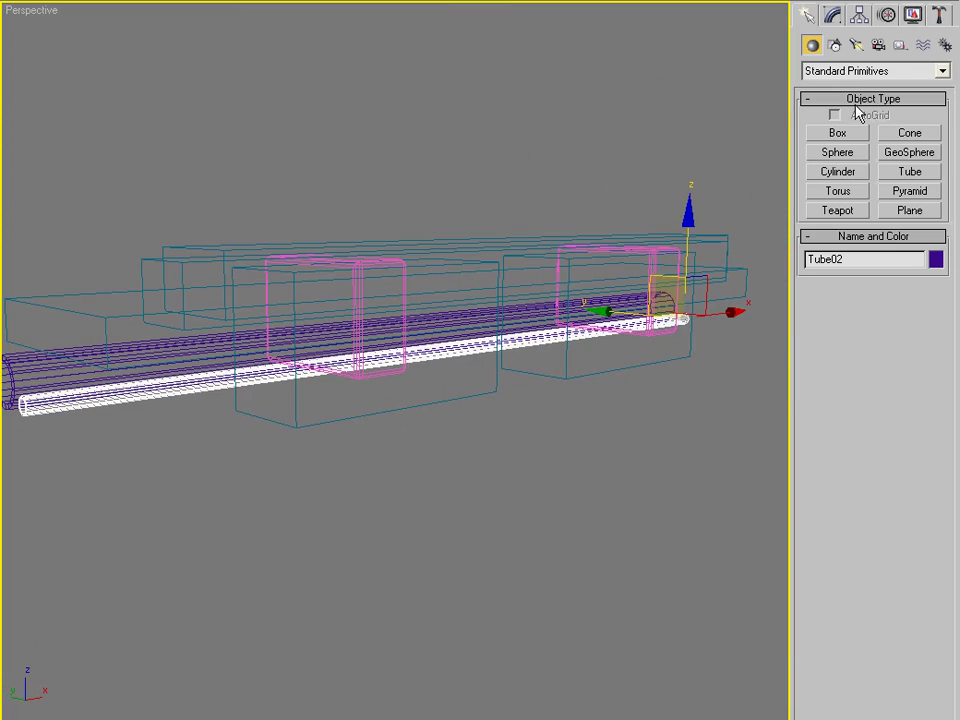
Step: Array the tubes as copies along X, count 3, spaced 68 units apart
click(831, 14)
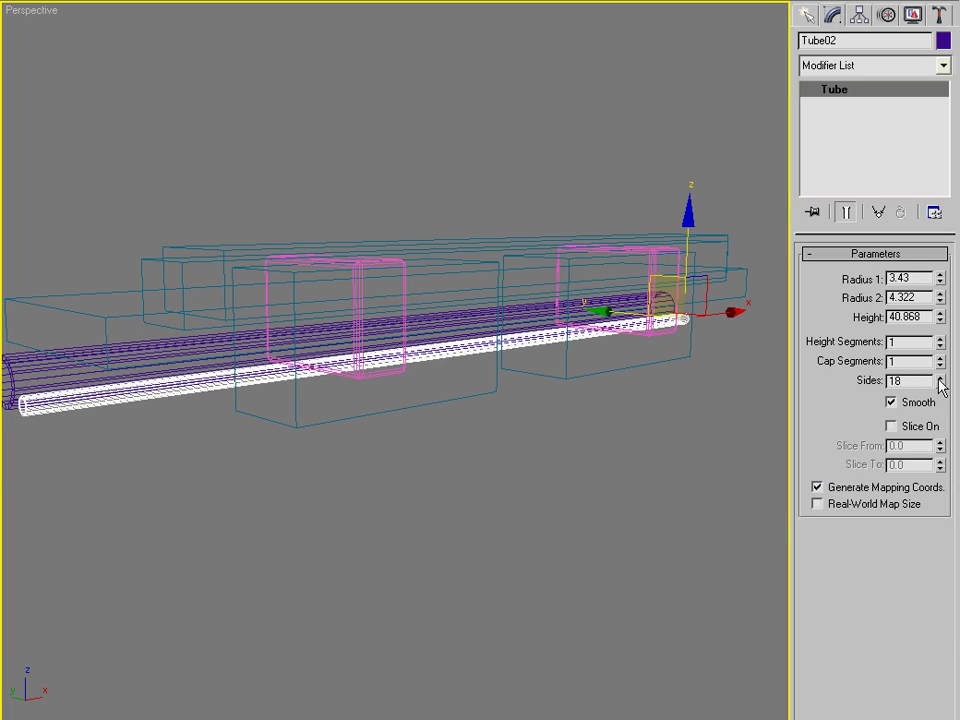
mouse_move(884, 153)
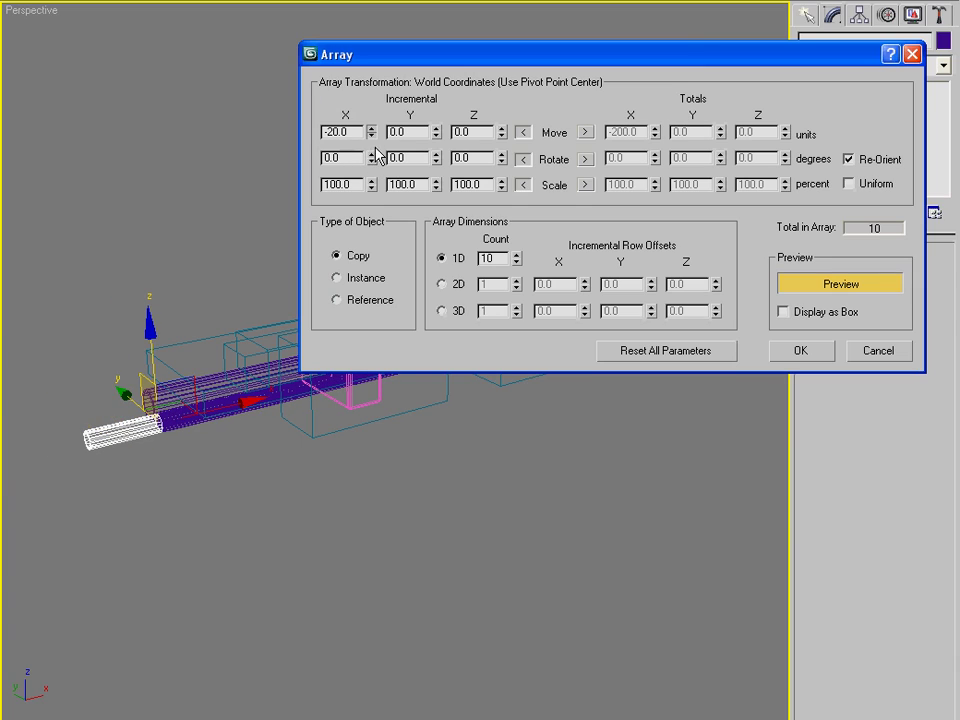
text(34)
text(3)
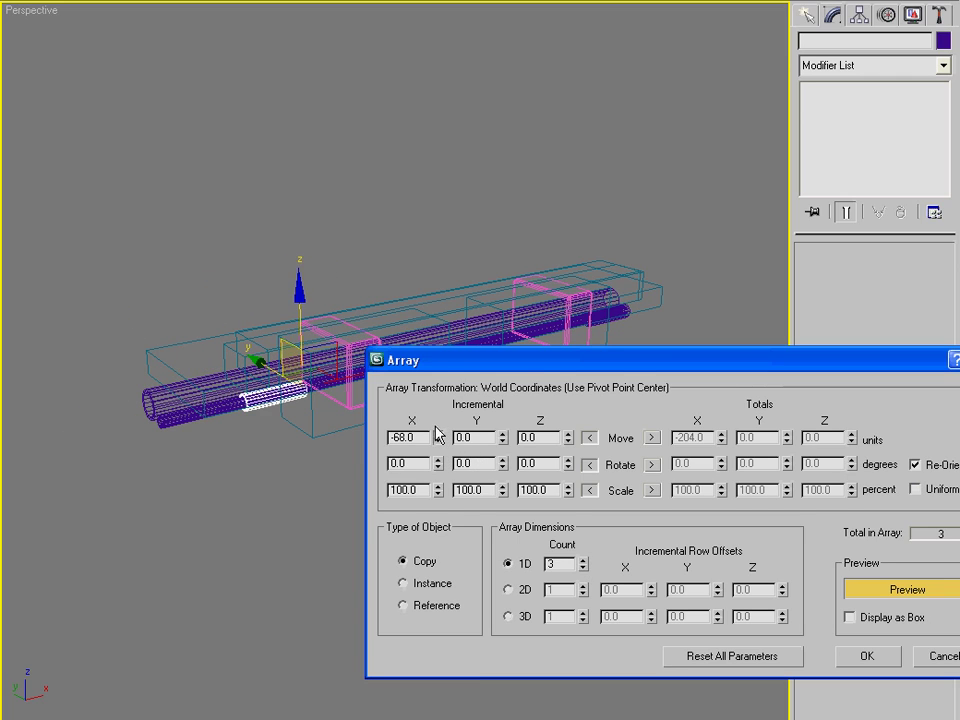
click(866, 656)
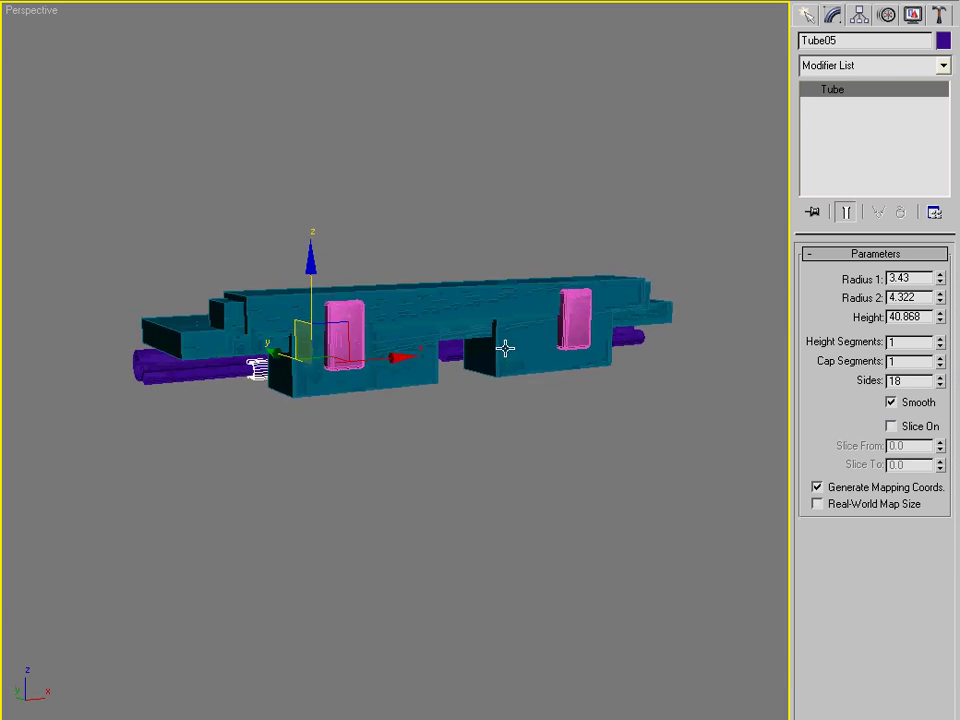
Step: Select all platform pieces and mirror them across Y with Flip enabled
drag(505, 347, 545, 392)
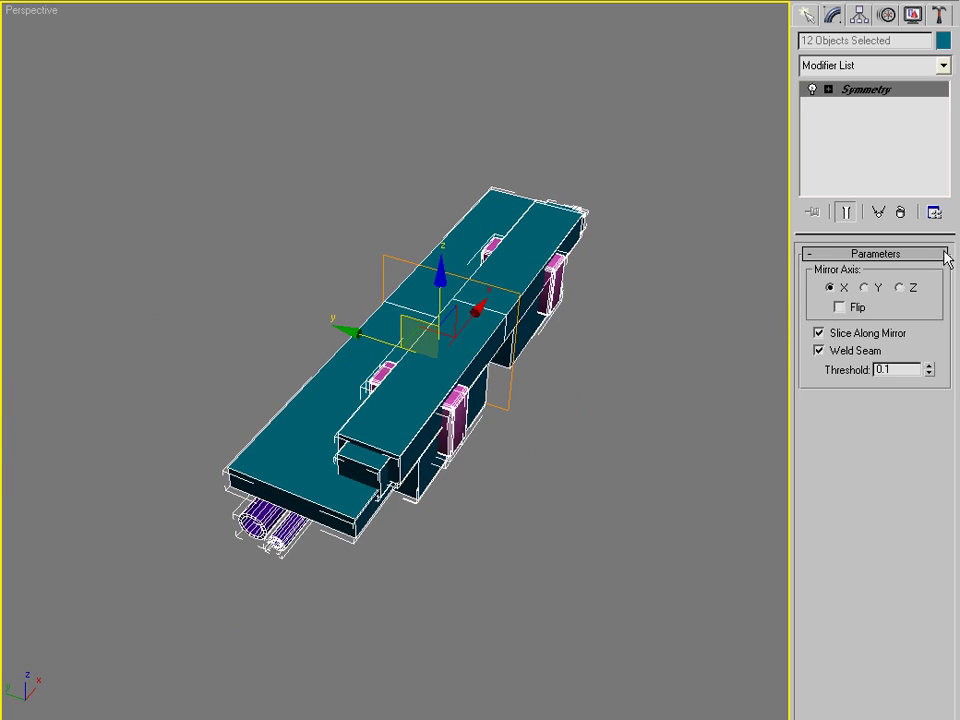
click(867, 288)
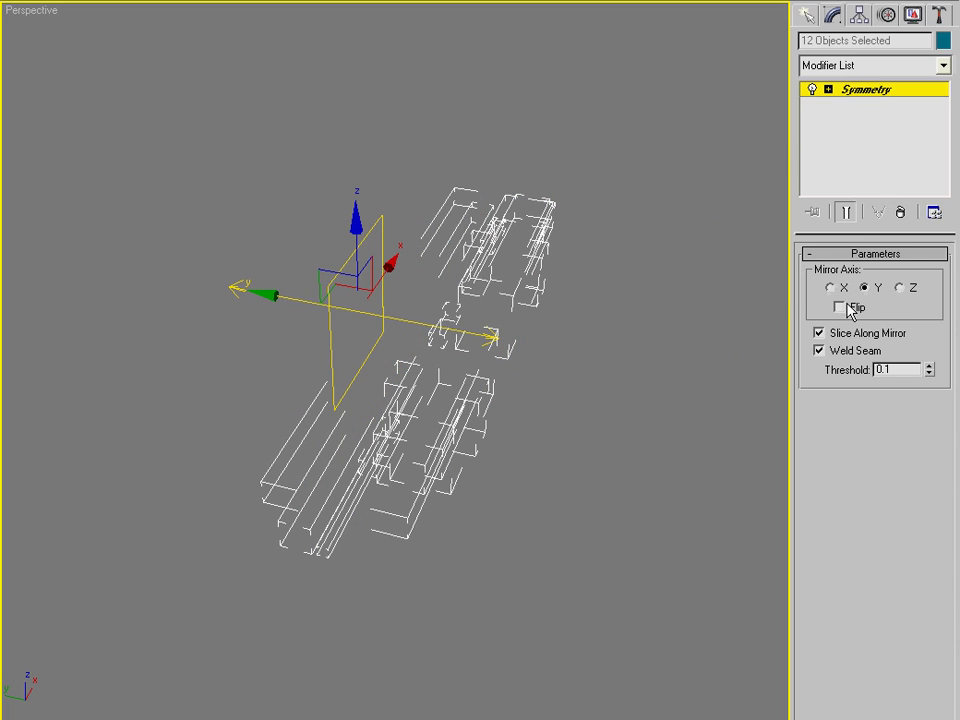
click(840, 307)
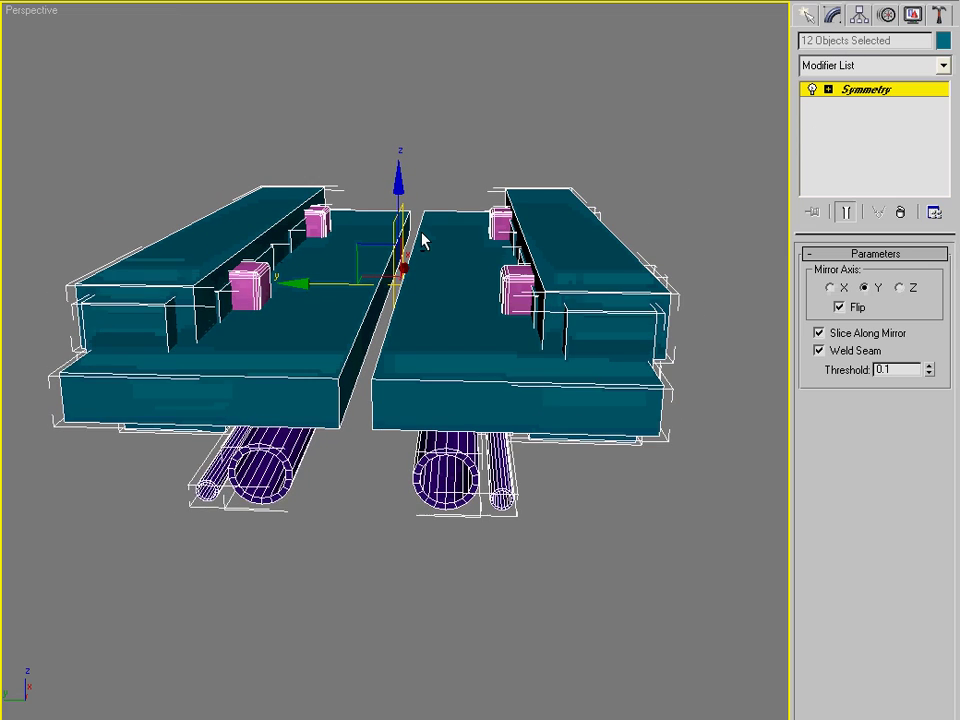
click(810, 14)
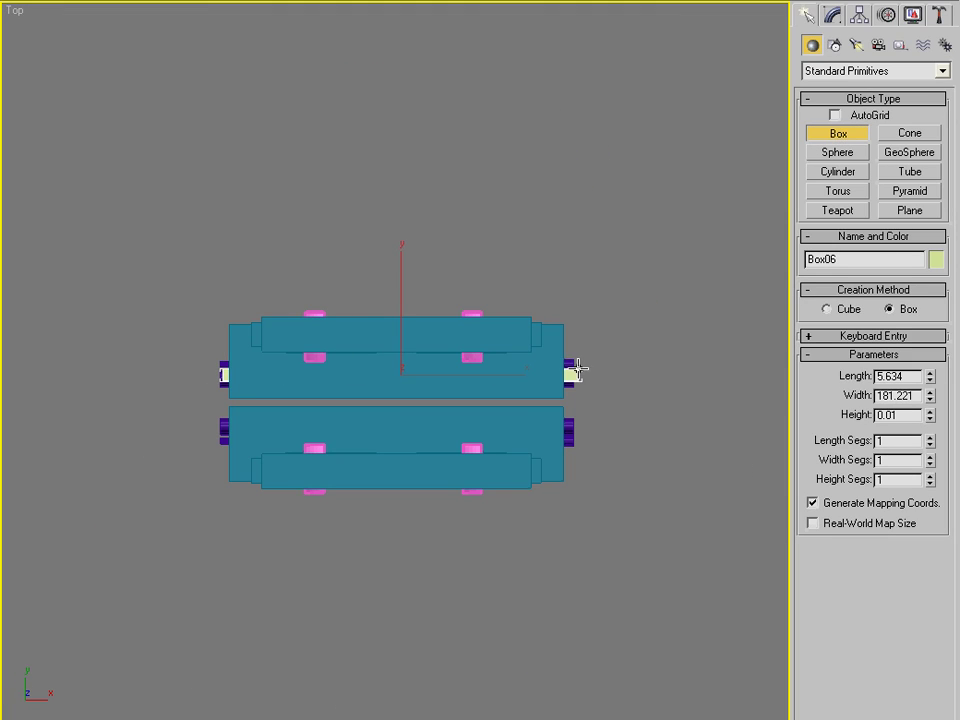
Step: Instance-copy yellow strip Box06 into Box07 along the platform, then select all fourteen pieces
drag(200, 372, 570, 372)
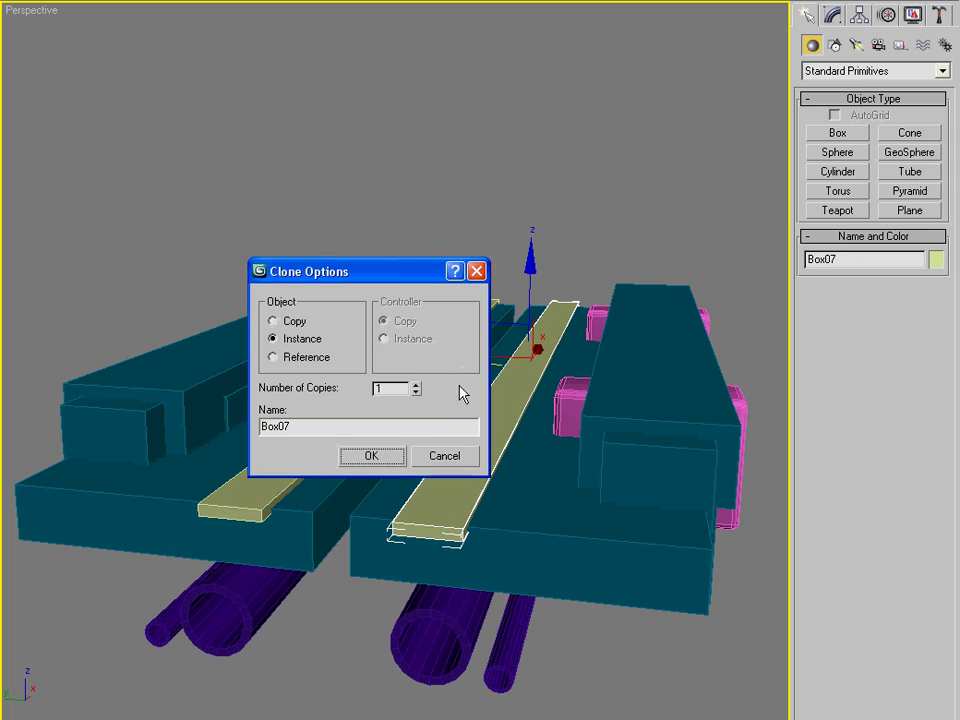
click(371, 455)
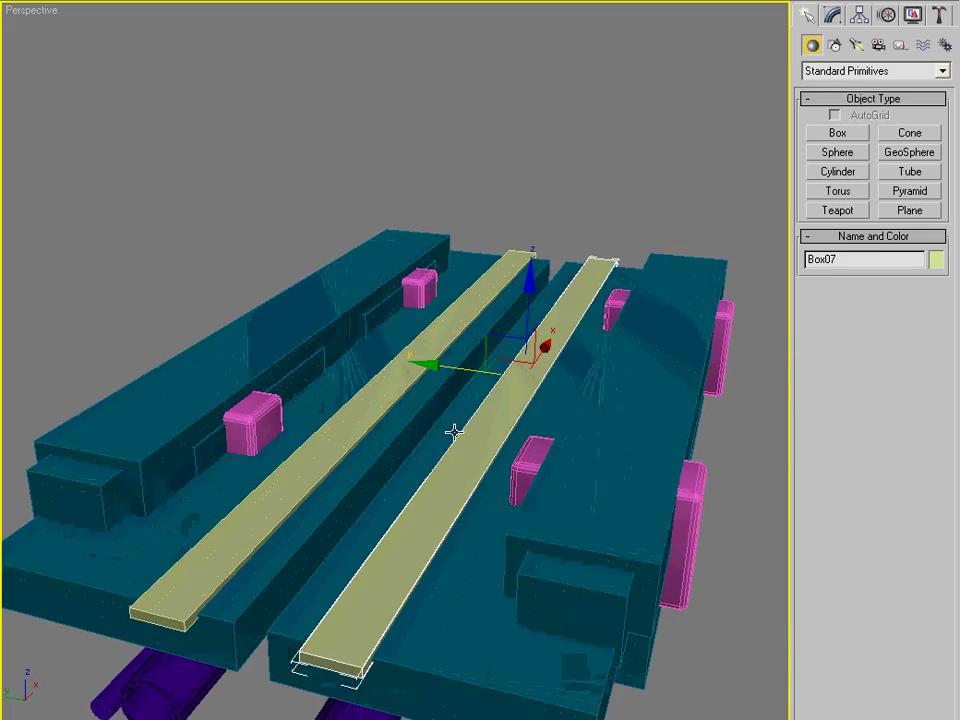
drag(455, 435, 420, 418)
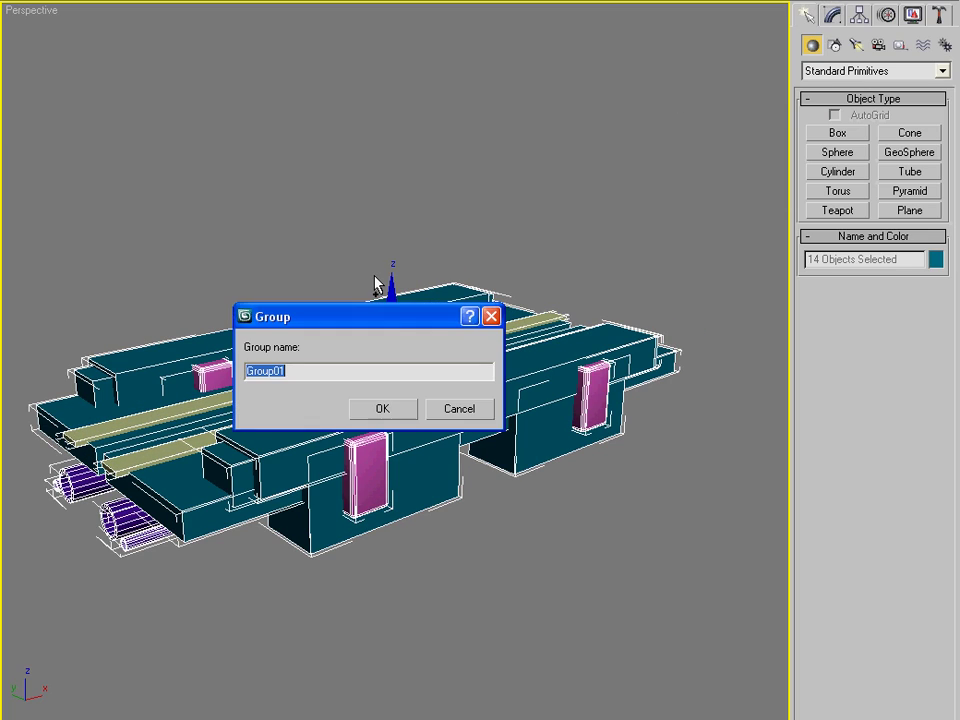
Step: Group the pieces as Group01 and array it 3 times with Move X -149
click(382, 409)
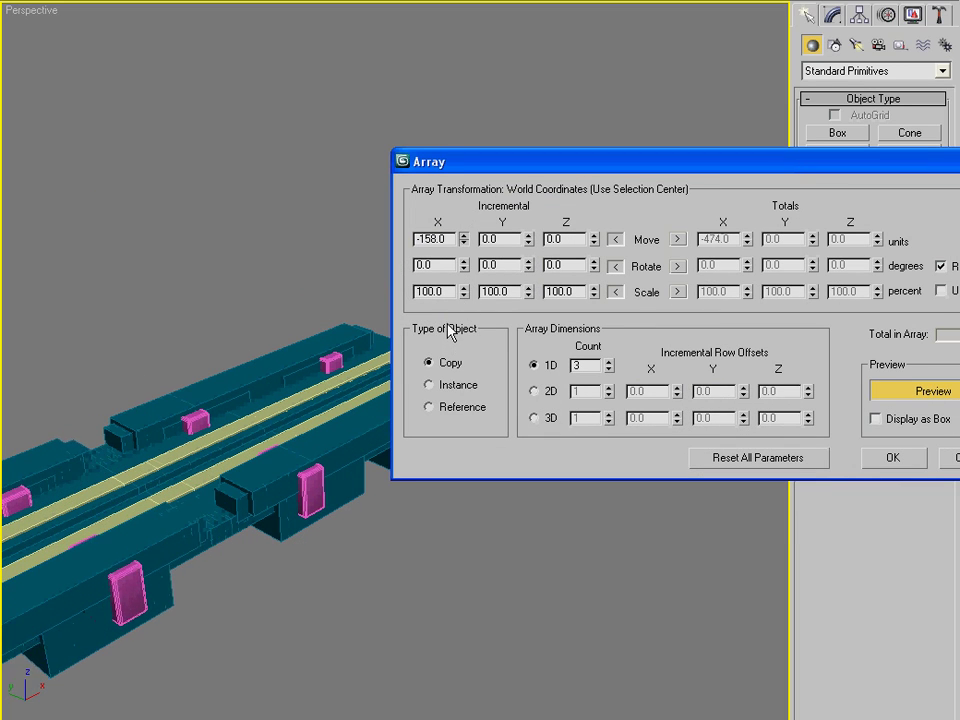
click(463, 235)
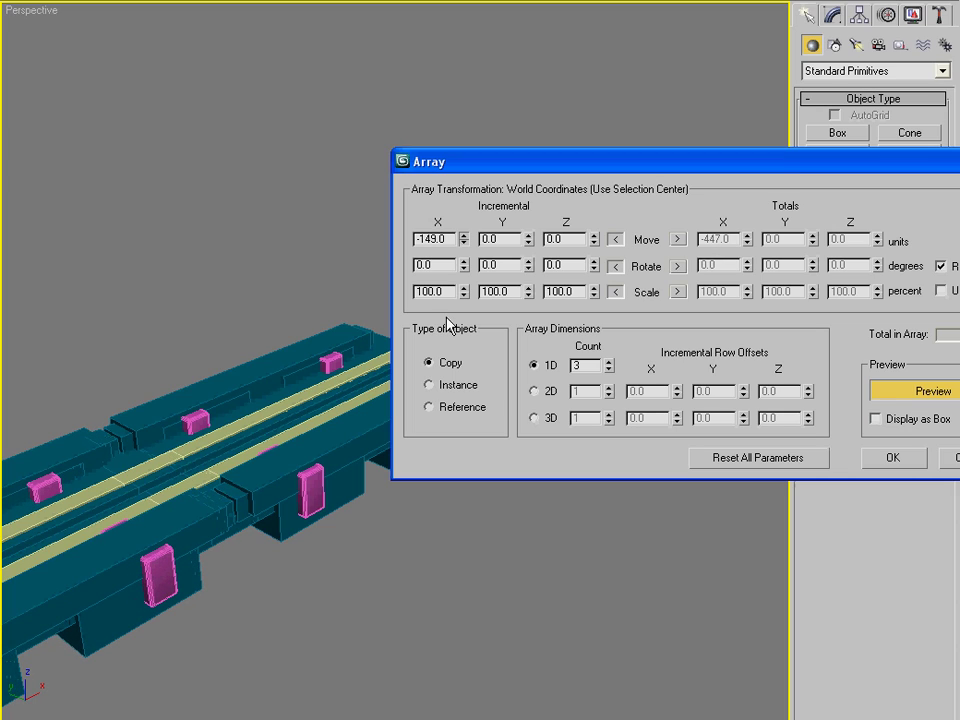
click(893, 457)
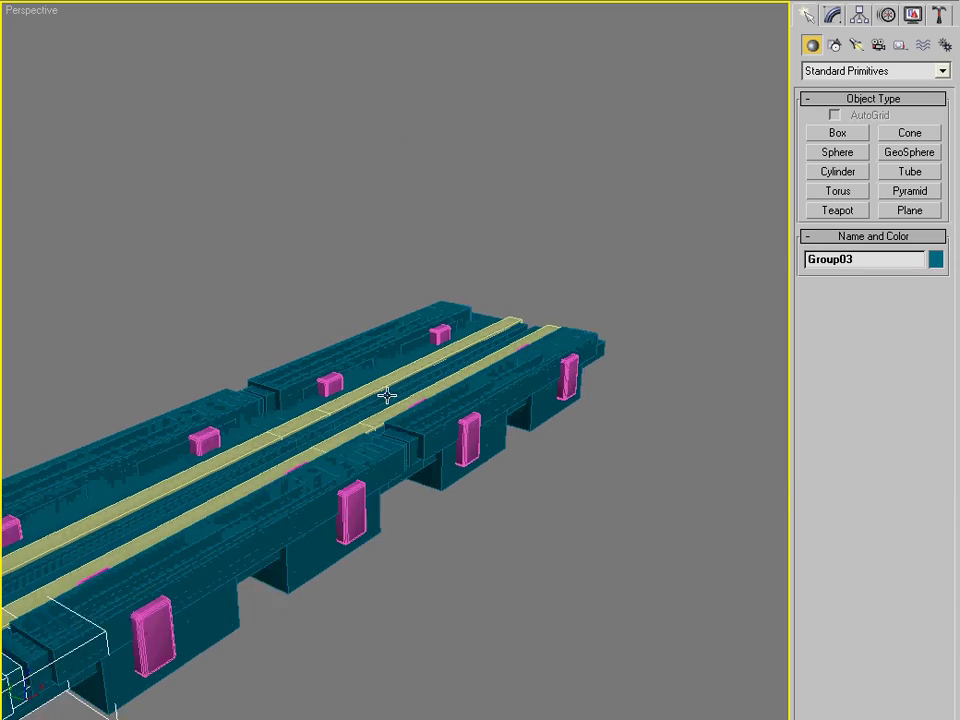